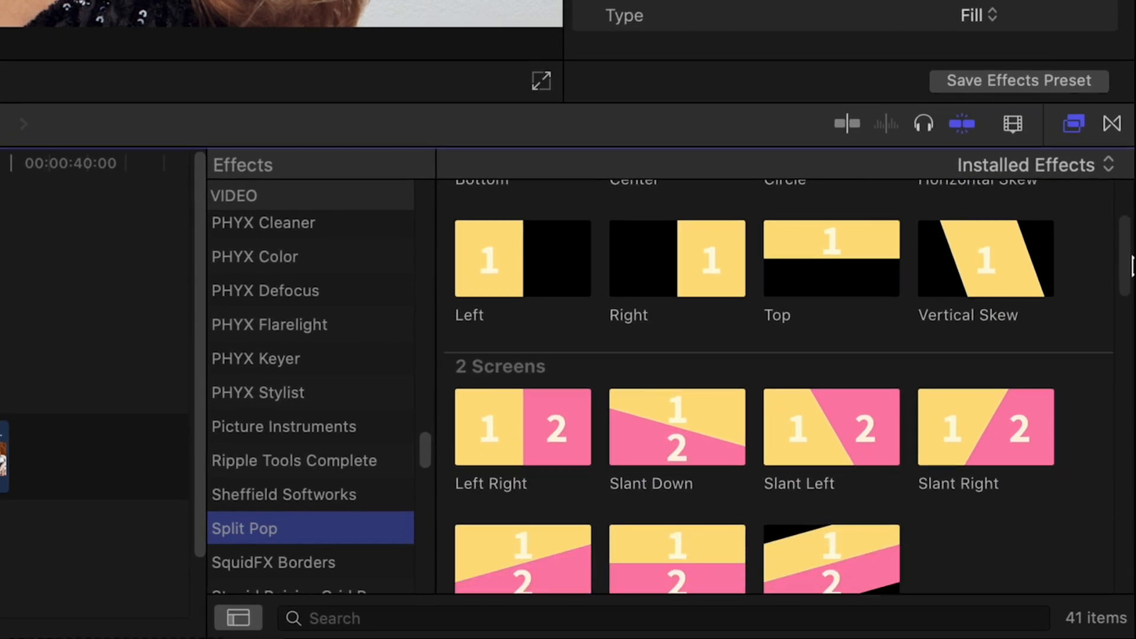
# Scroll the Split Pop effects down to the 4 Screens layouts showing Quarters.
pyautogui.scroll(-3)
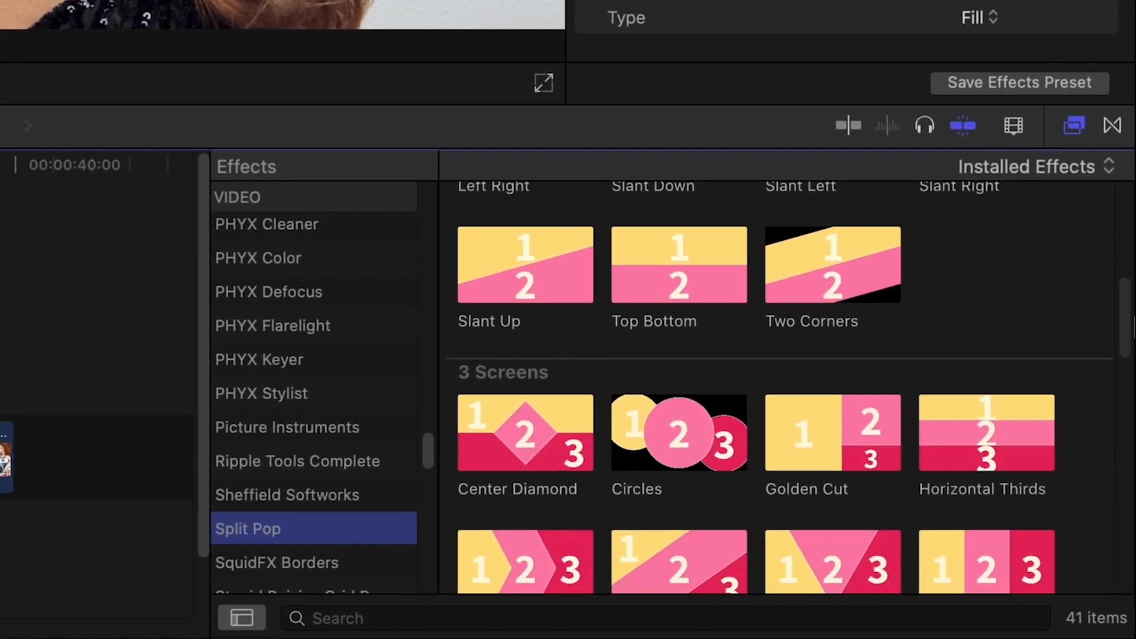
pyautogui.scroll(-3)
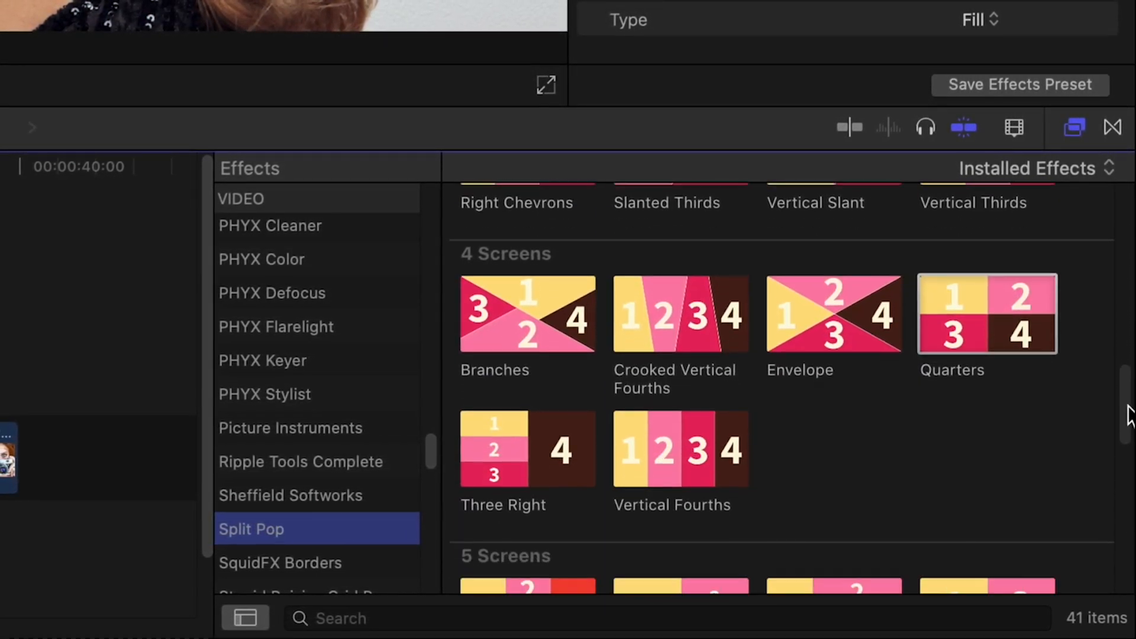
pyautogui.scroll(-3)
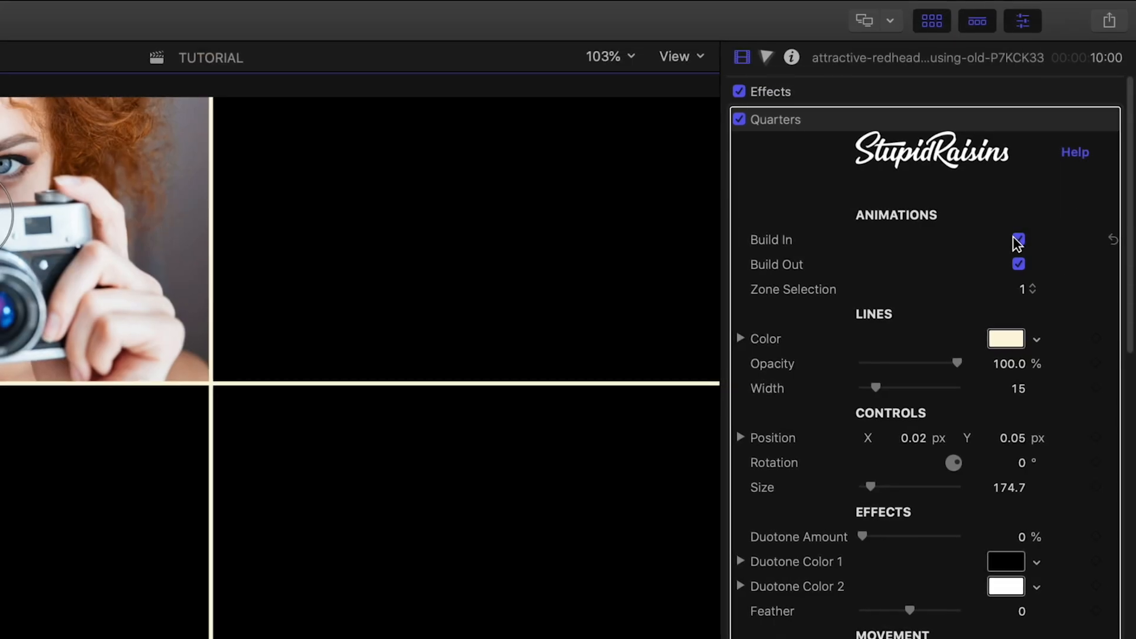
# Turn off the Build Out animation and choose a different Zone Selection quarter for the photo.
pyautogui.click(1018, 241)
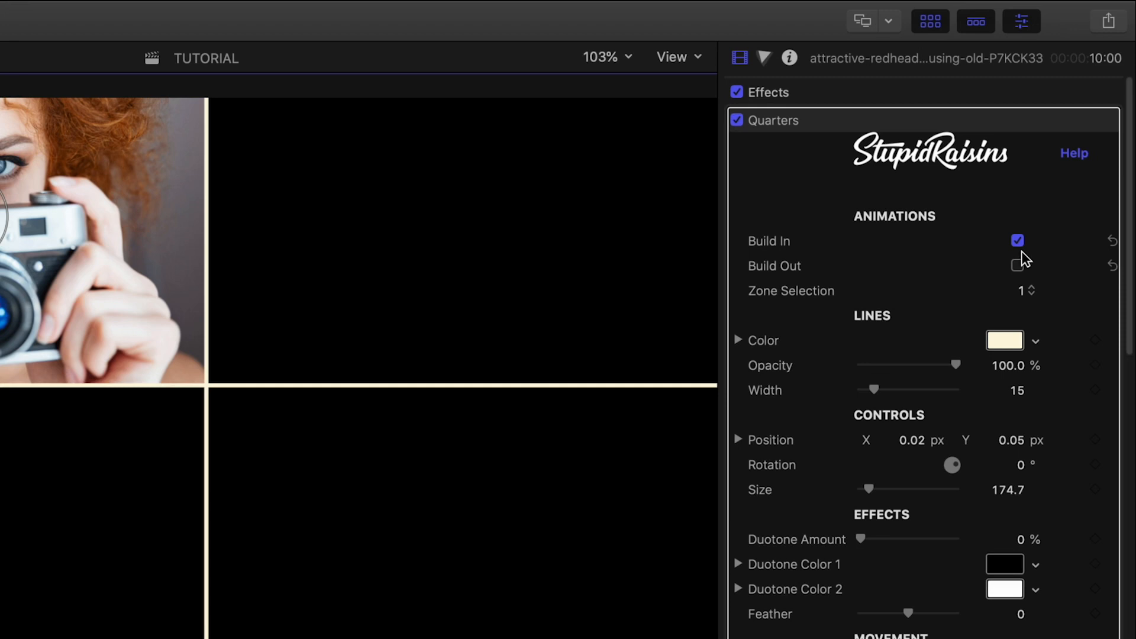
pyautogui.click(1016, 266)
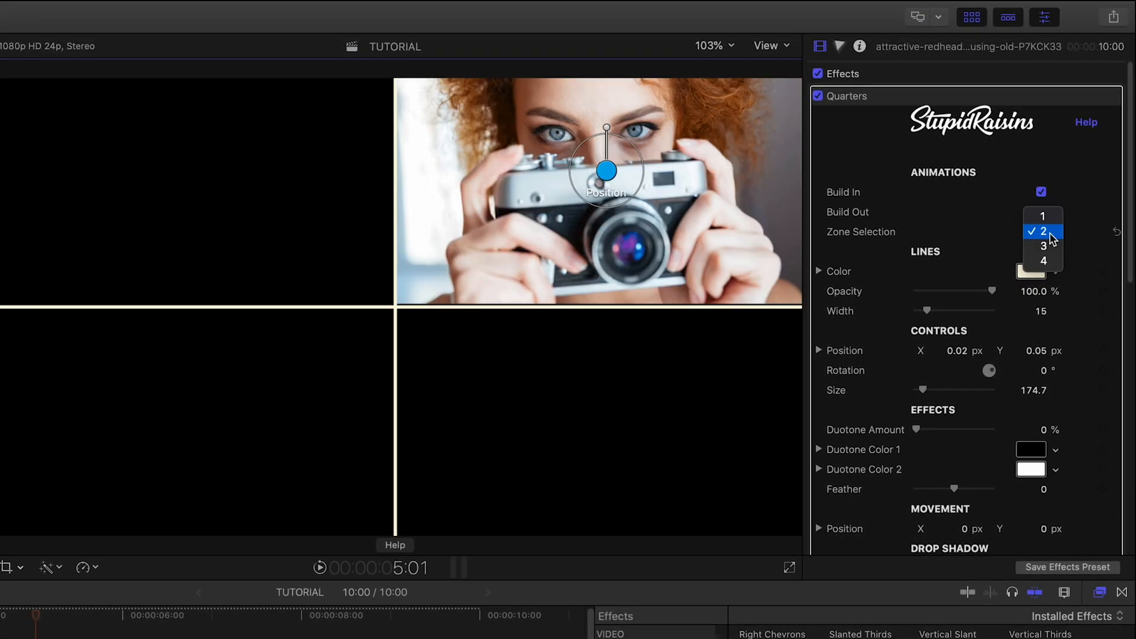
pyautogui.click(1042, 245)
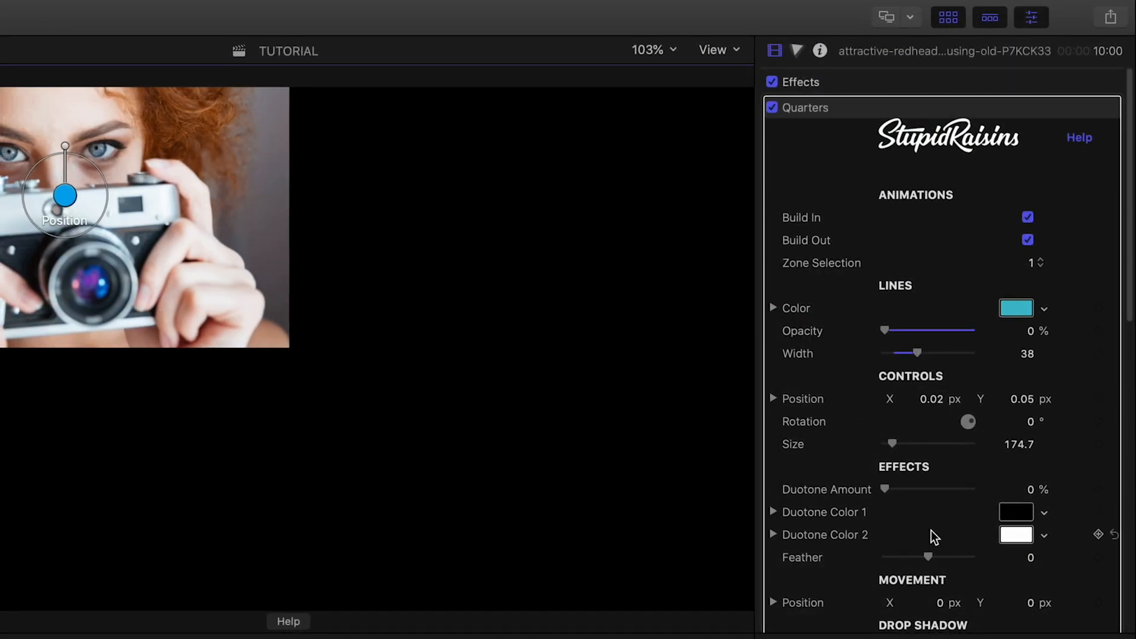
# Adjust the Feather slider to change the softness of the redhead photo's edges.
pyautogui.moveTo(930, 556); pyautogui.dragTo(915, 556)
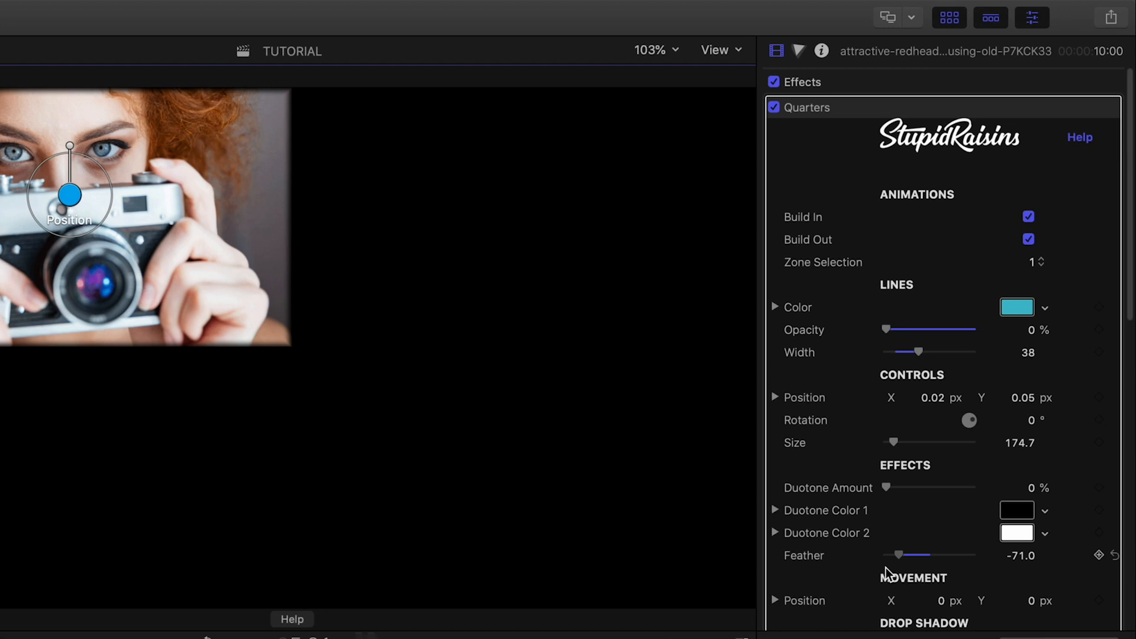
pyautogui.moveTo(915, 555); pyautogui.dragTo(974, 554)
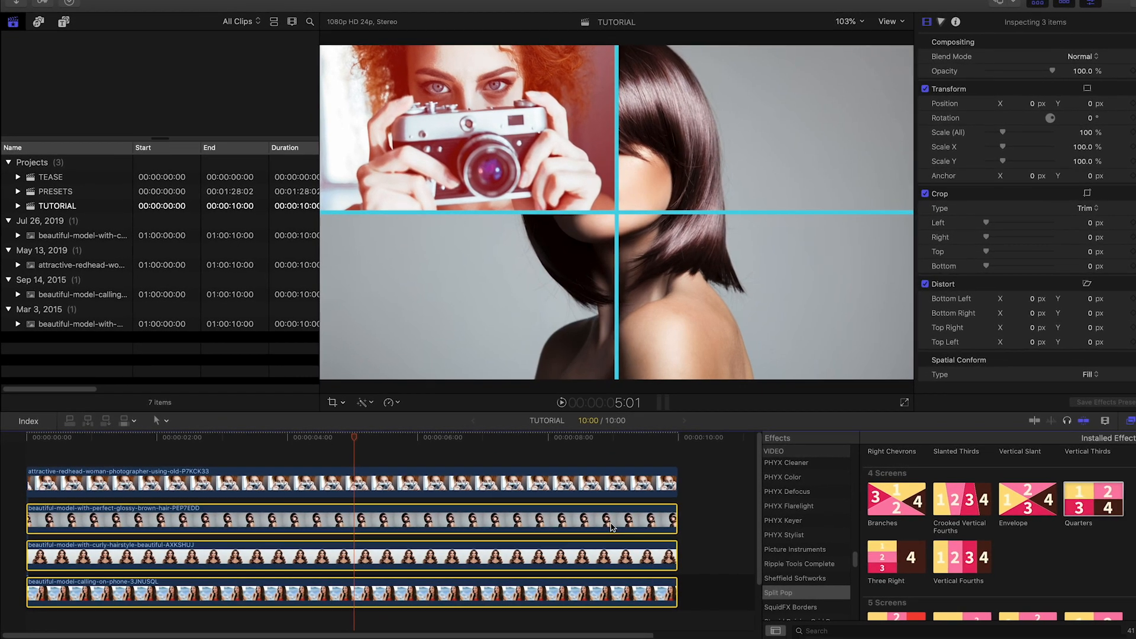
# Paste the copied Quarters effect onto the three other clips via Edit > Paste Effects.
pyautogui.click(227, 11)
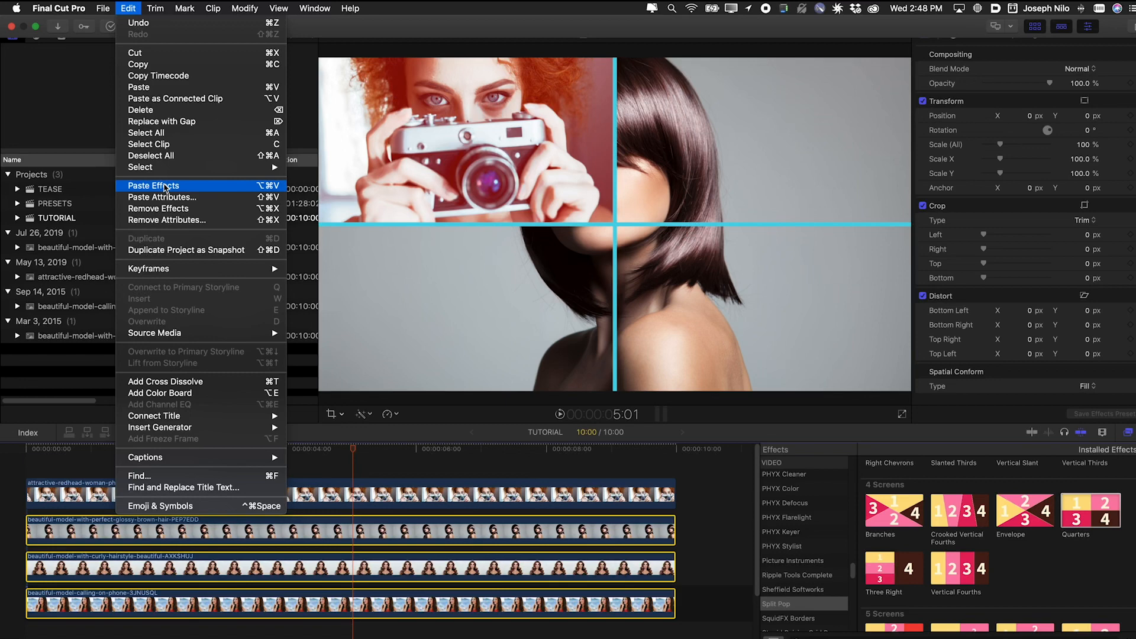
pyautogui.click(152, 186)
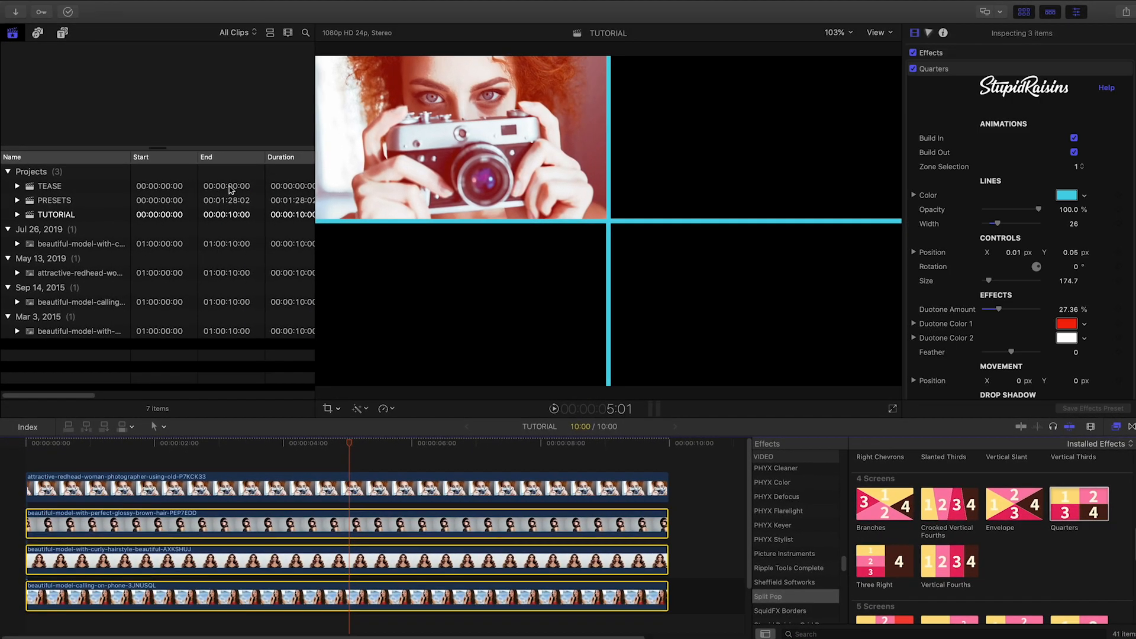
# Set the brown-haired model's Zone Selection to the second quarter and reposition the photo within it.
pyautogui.click(1080, 167)
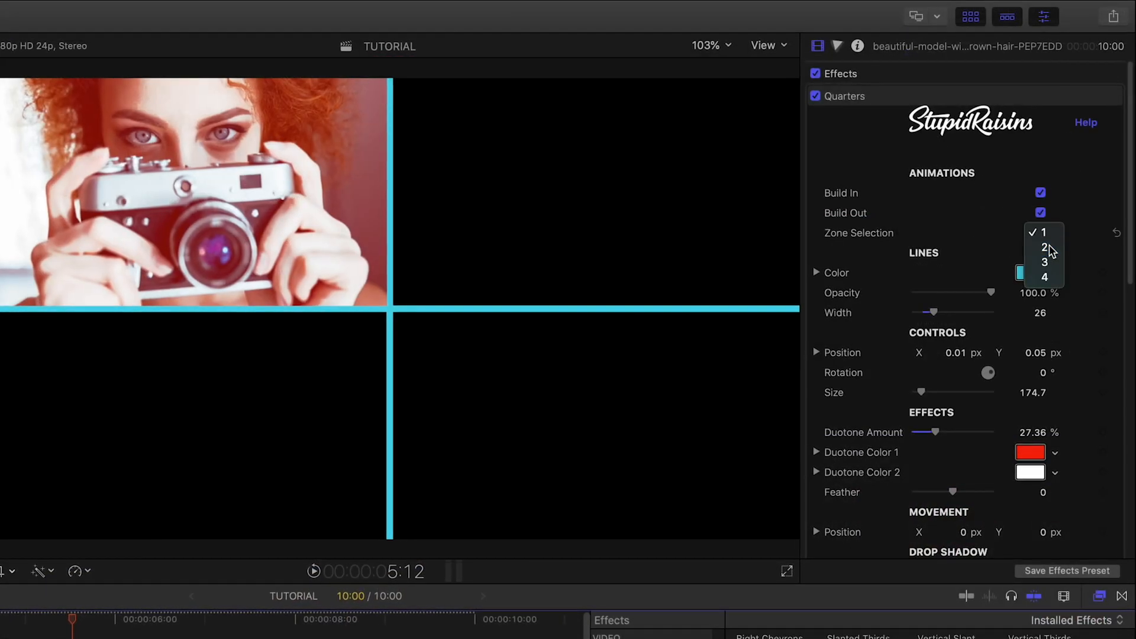
pyautogui.click(1045, 246)
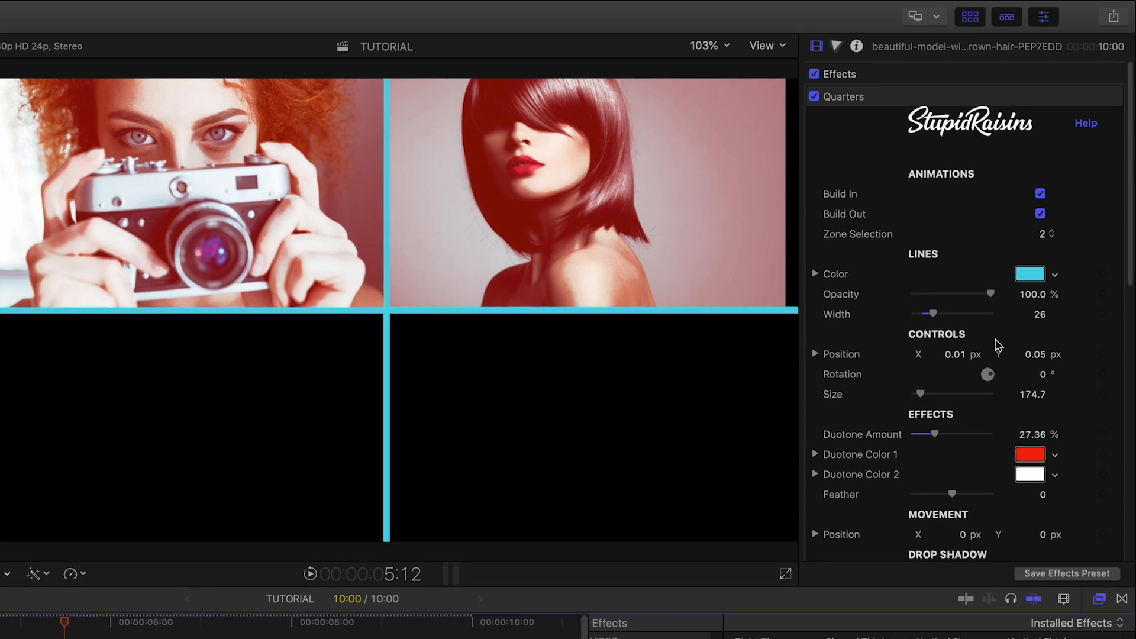
pyautogui.click(1054, 236)
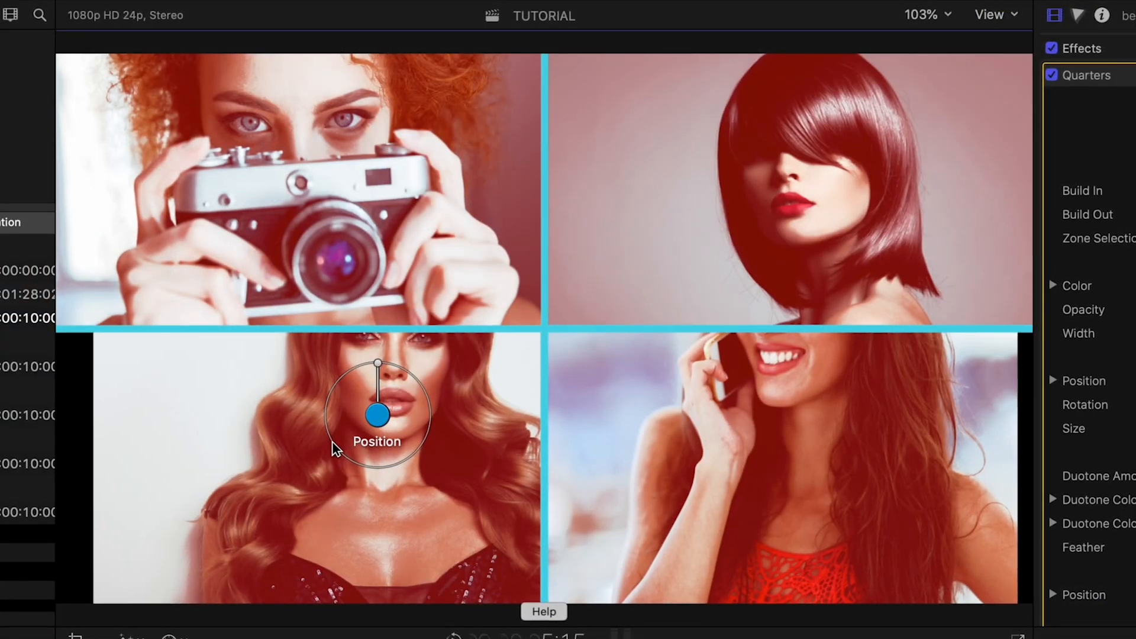
pyautogui.moveTo(376, 416); pyautogui.dragTo(315, 475)
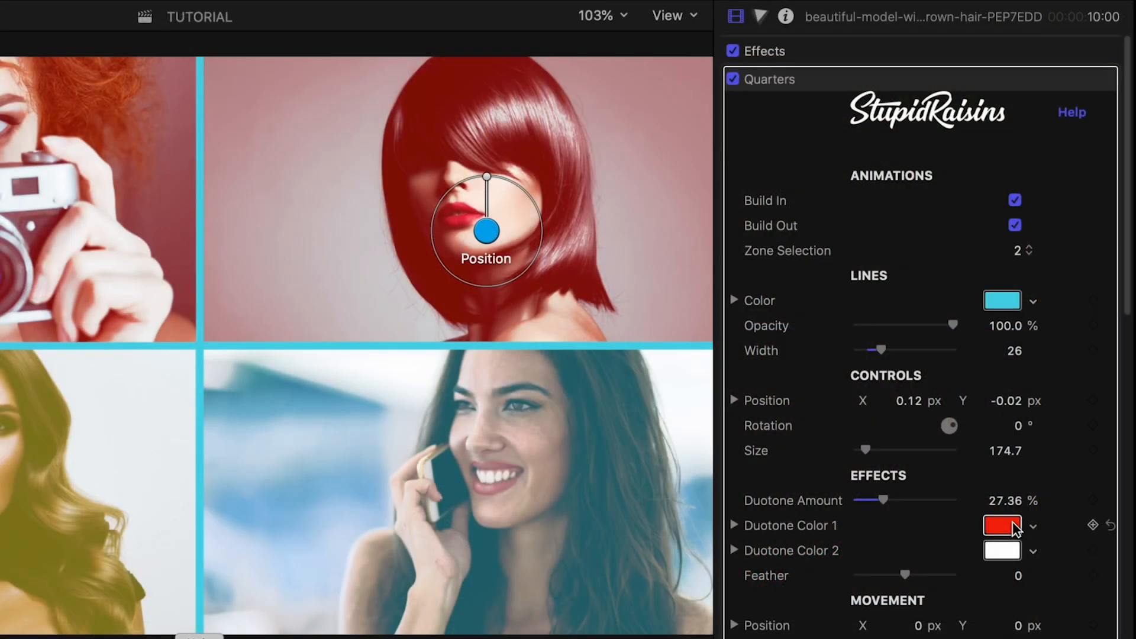
# Choose a new Duotone Color 1 from the colour swatch for this clip.
pyautogui.click(1001, 526)
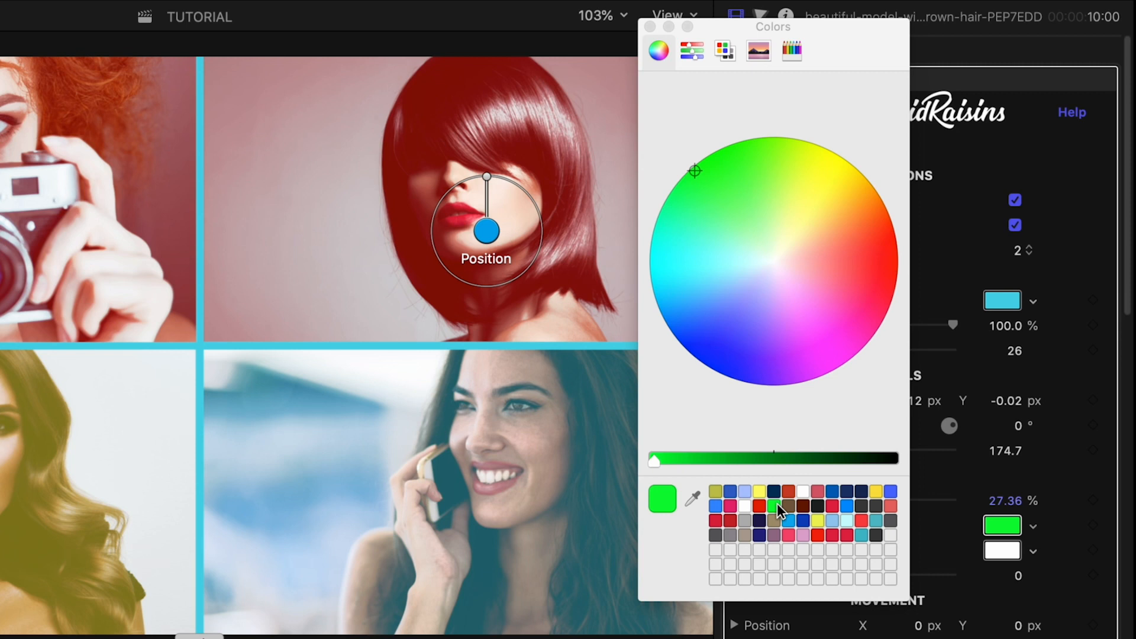